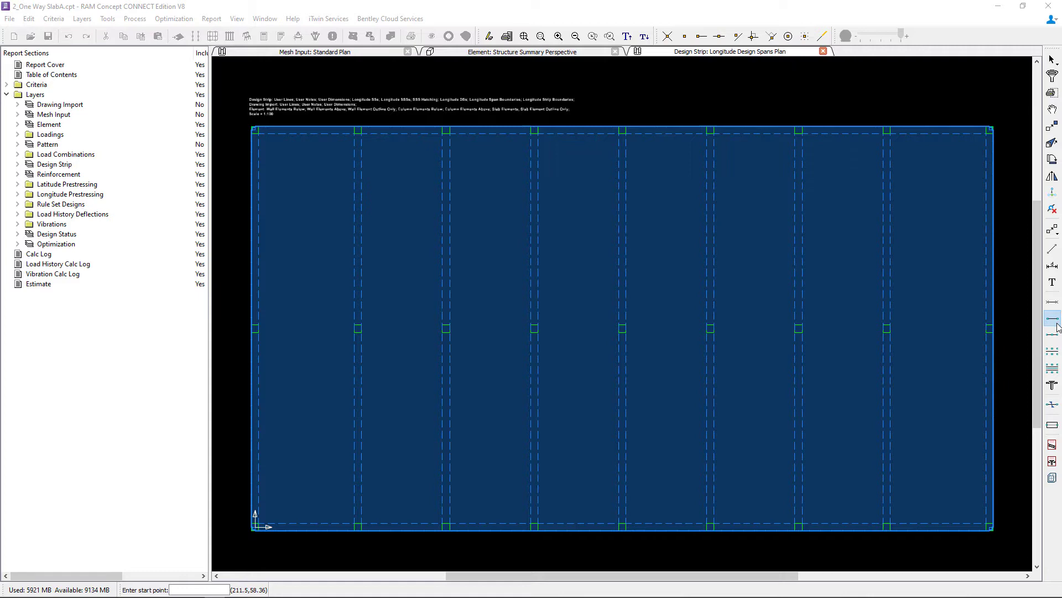
mouse_move(515, 334)
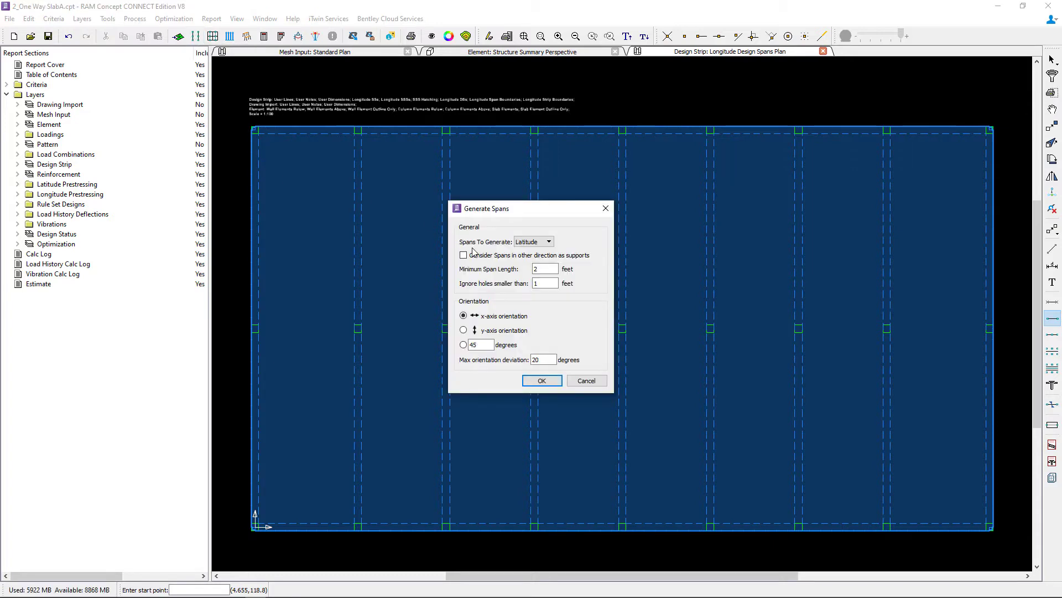
Generate longitude spans oriented along the y-axis
left_click(549, 241)
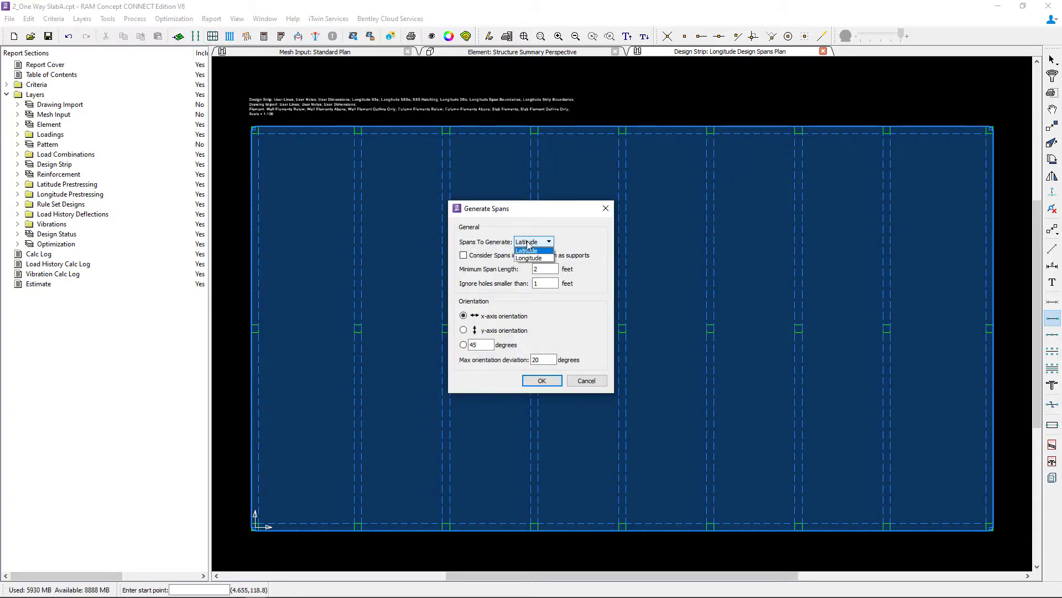
left_click(528, 259)
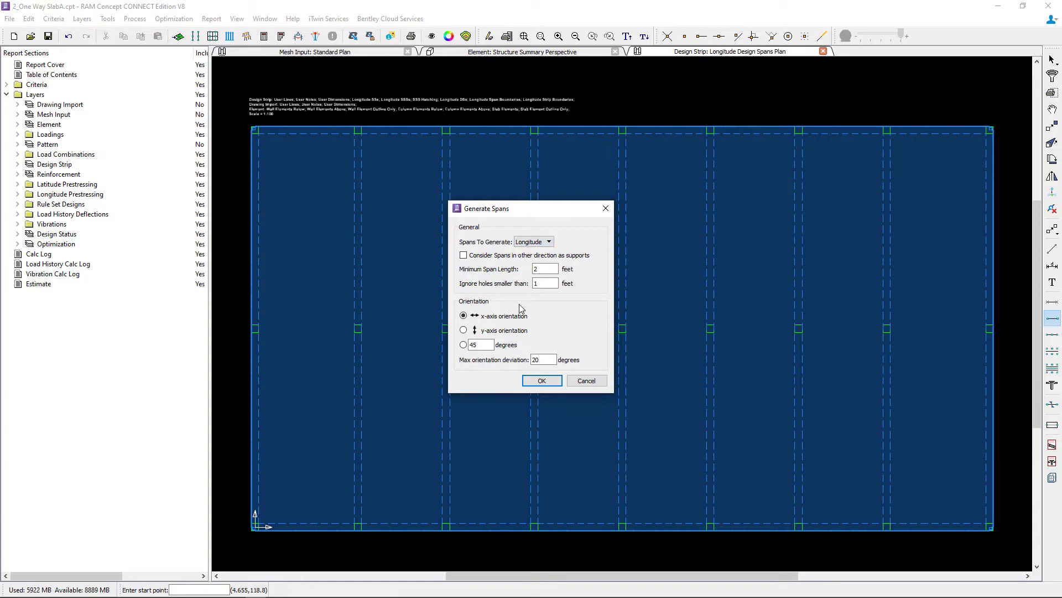
left_click(464, 329)
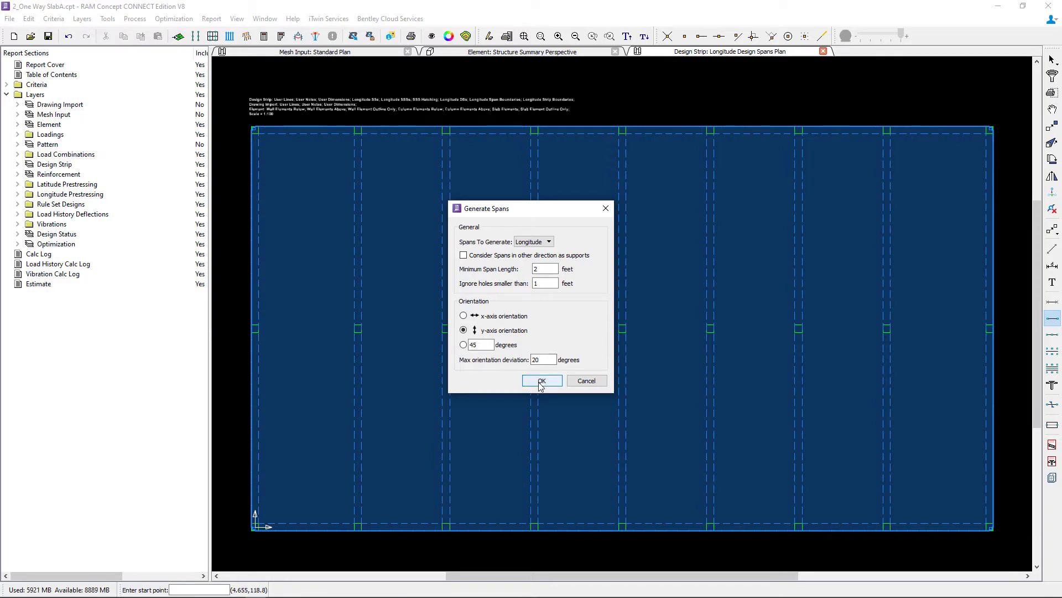
left_click(542, 381)
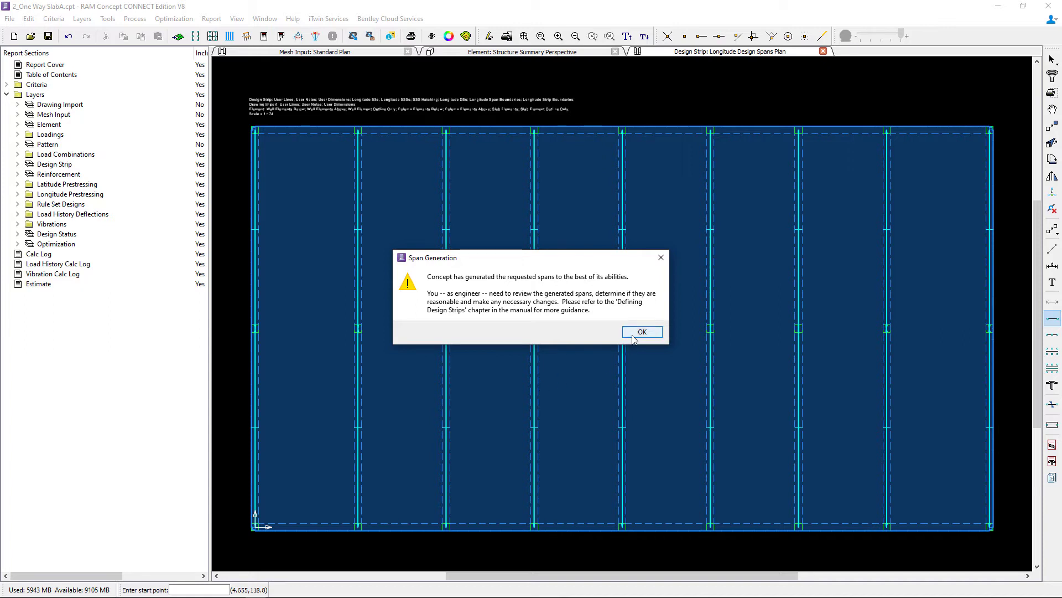
Dismiss the Span Generation message to view the generated longitude spans
left_click(640, 332)
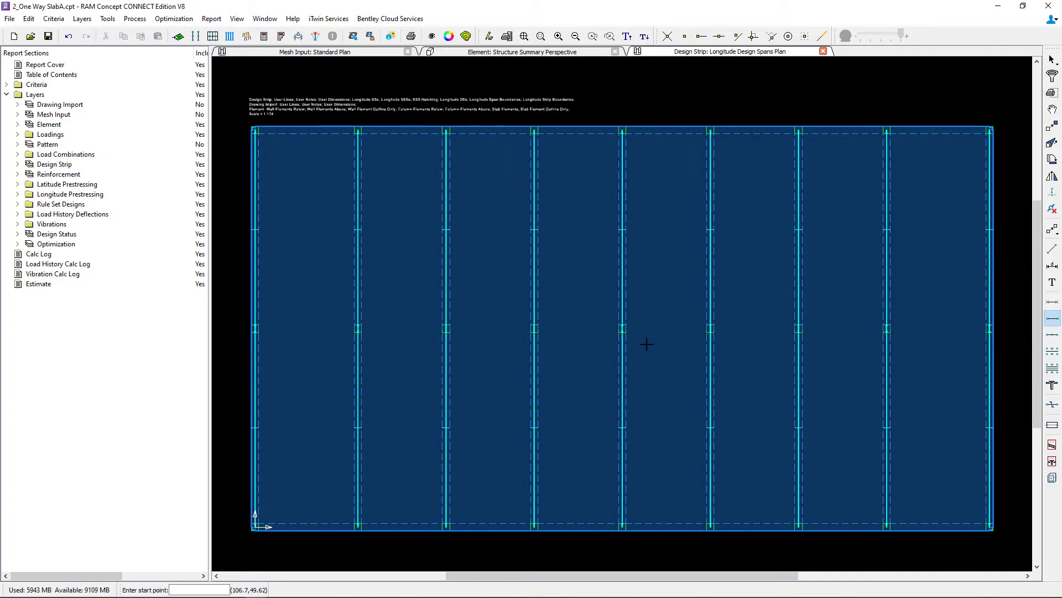
mouse_move(635, 314)
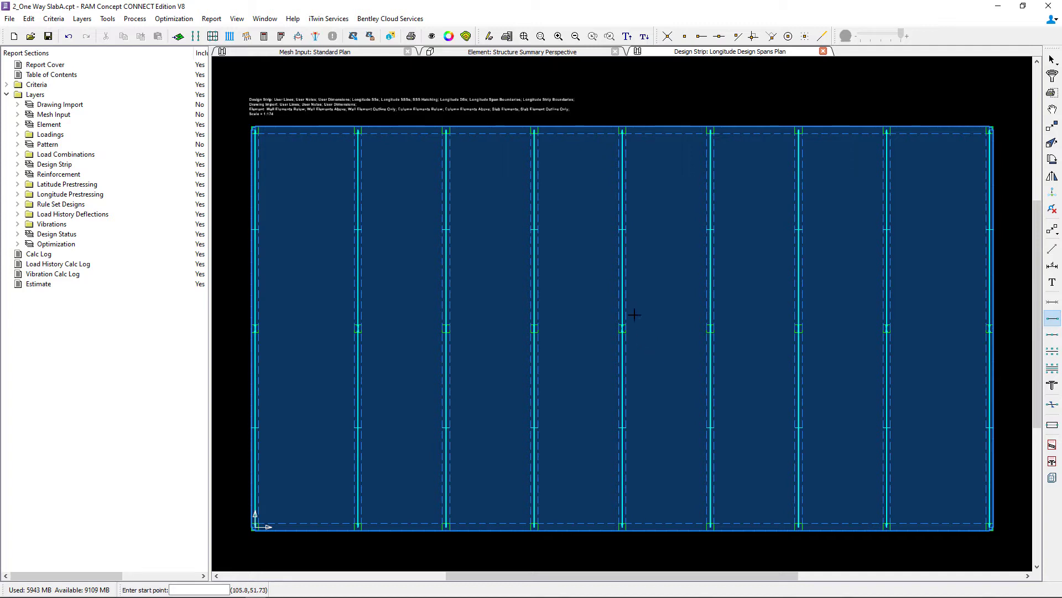
mouse_move(758, 336)
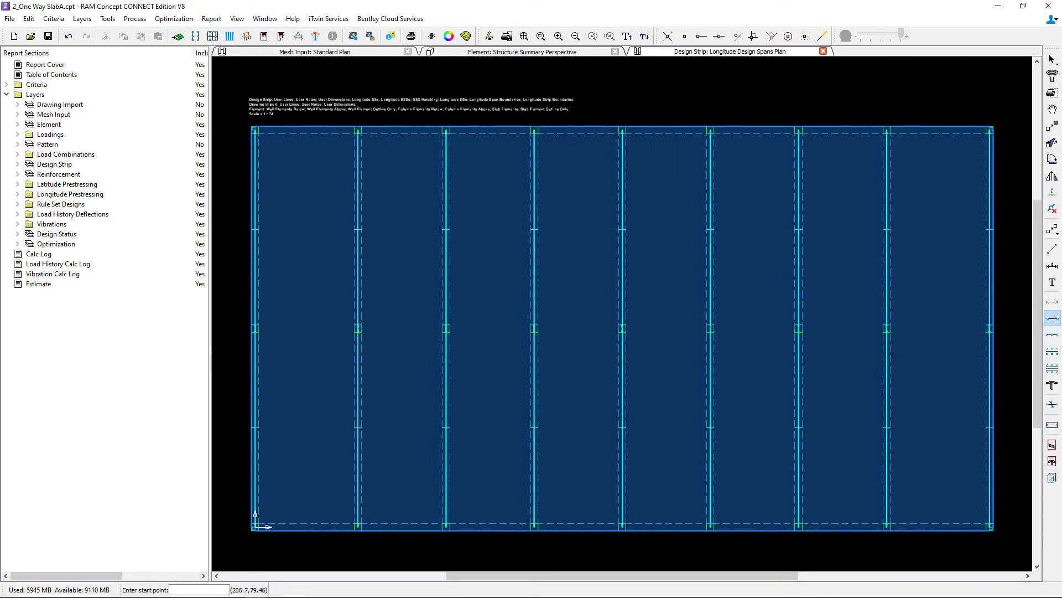
mouse_move(1052, 177)
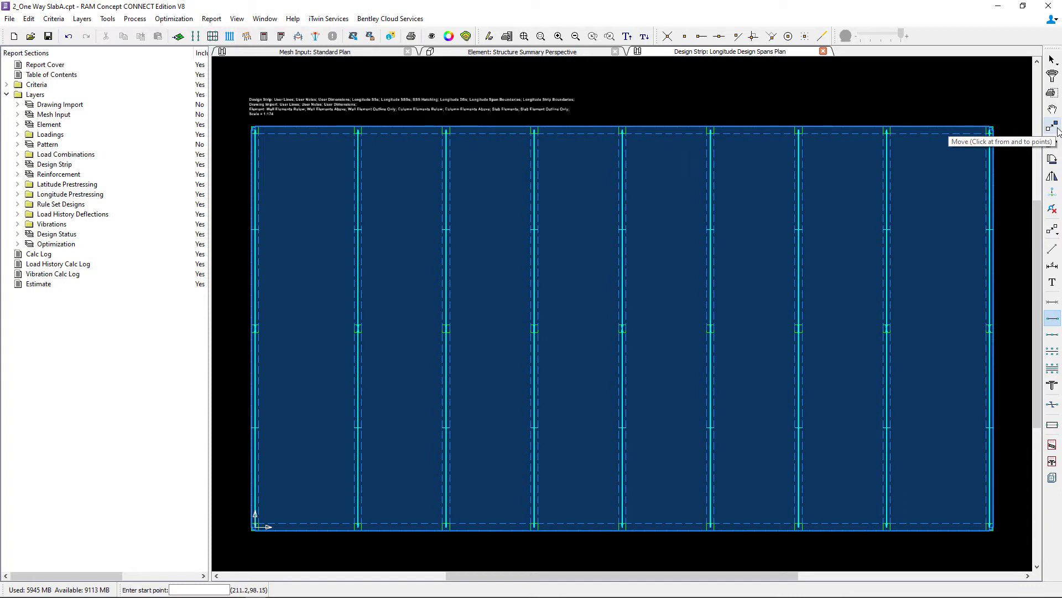
mouse_move(902, 129)
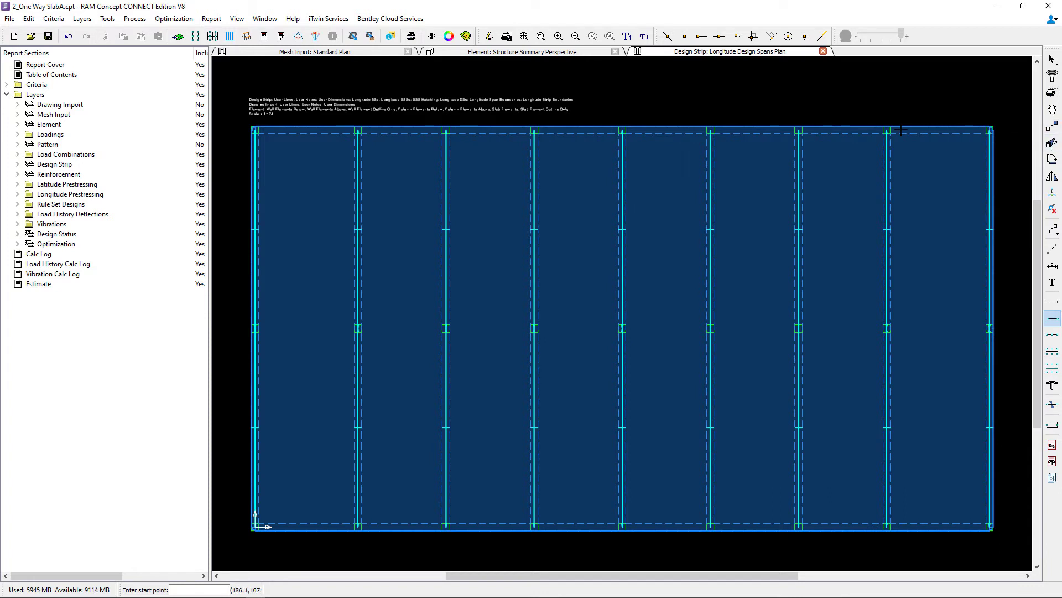
mouse_move(900, 129)
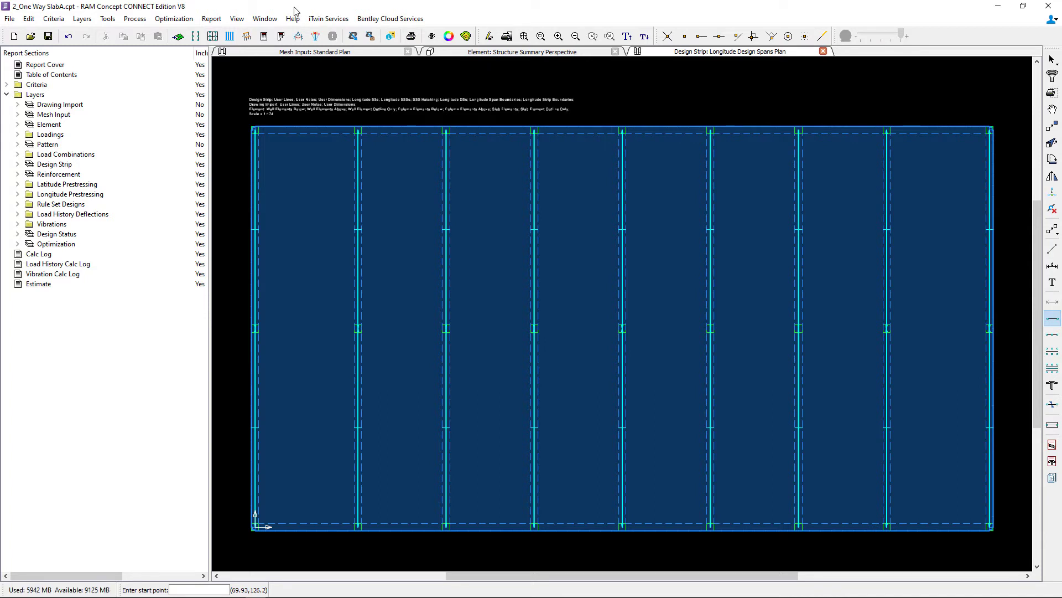
Generate hatched column and middle design strips for all longitude spans
left_click(213, 36)
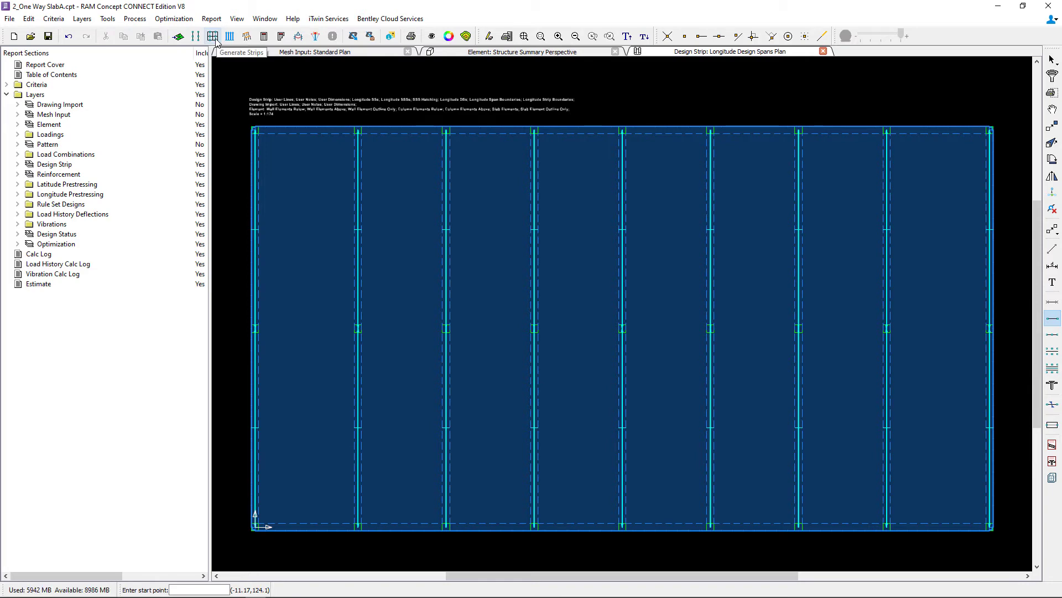
left_click(212, 36)
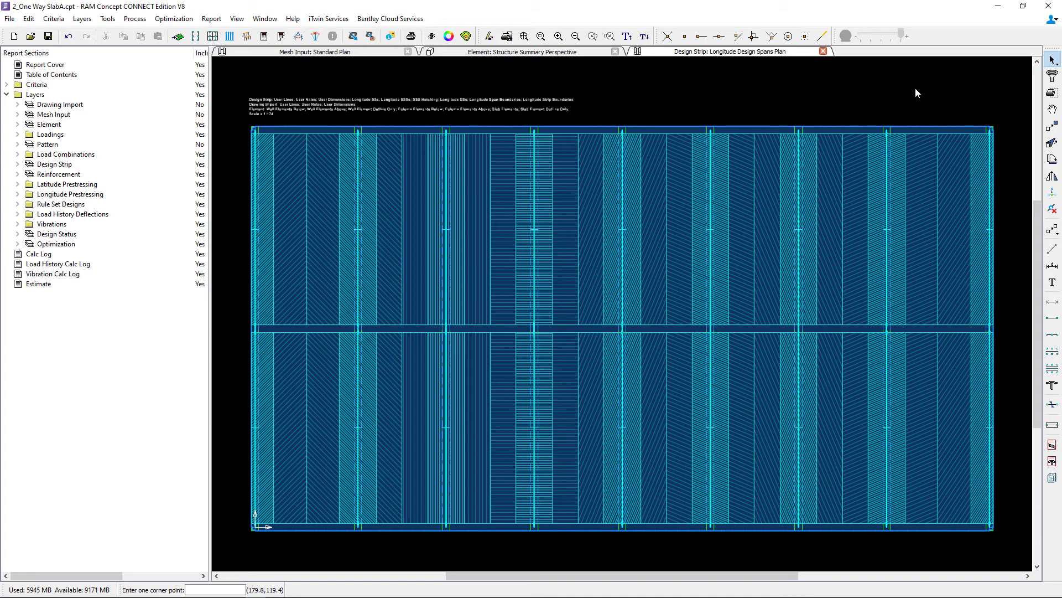
mouse_move(510, 85)
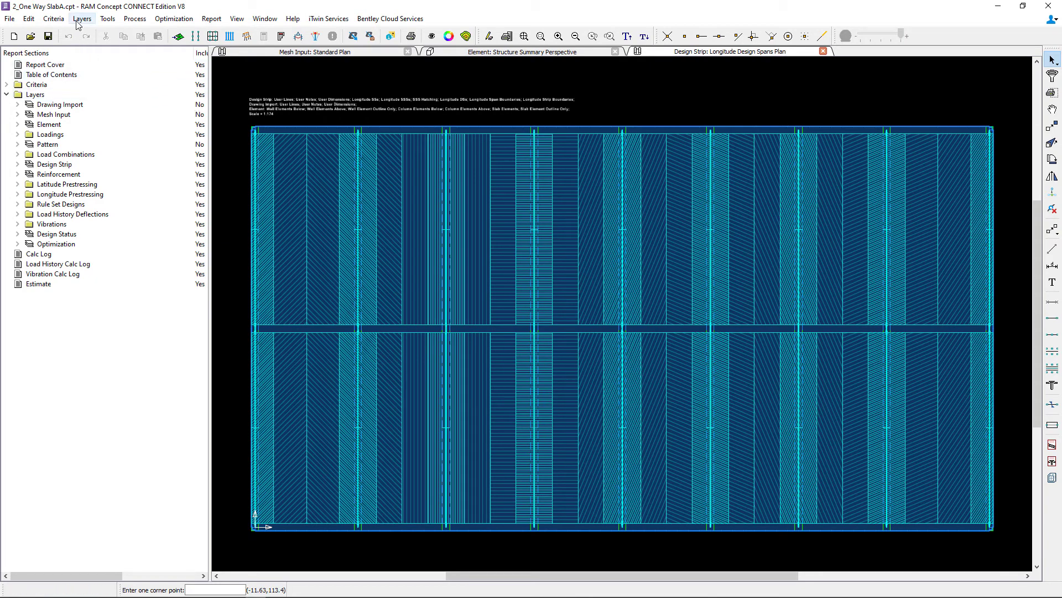
Open the Design Strip Longitude Cross Sections Perspective from the Layers menu
left_click(82, 19)
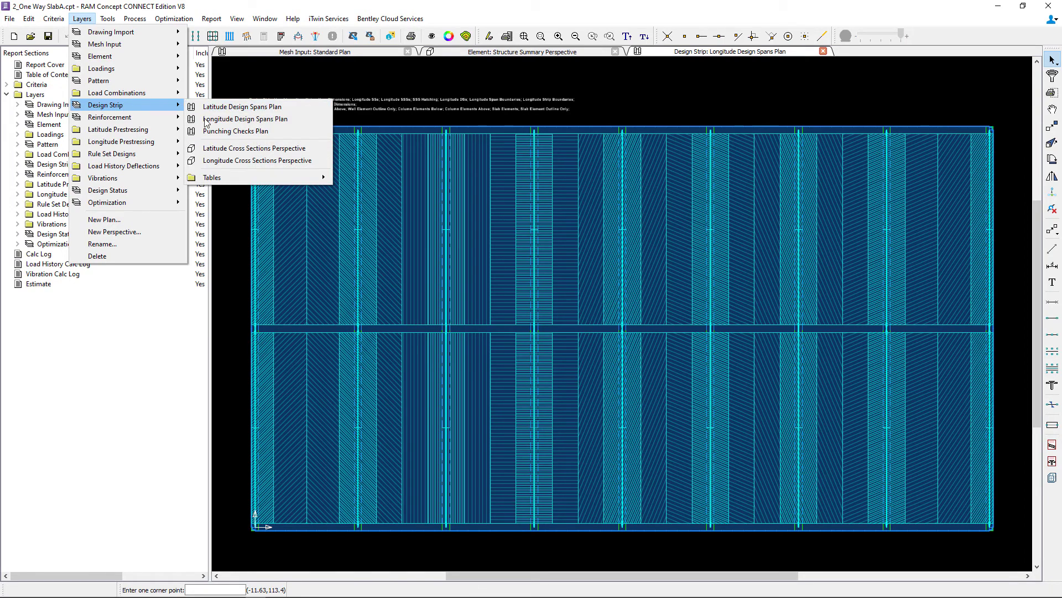
mouse_move(258, 161)
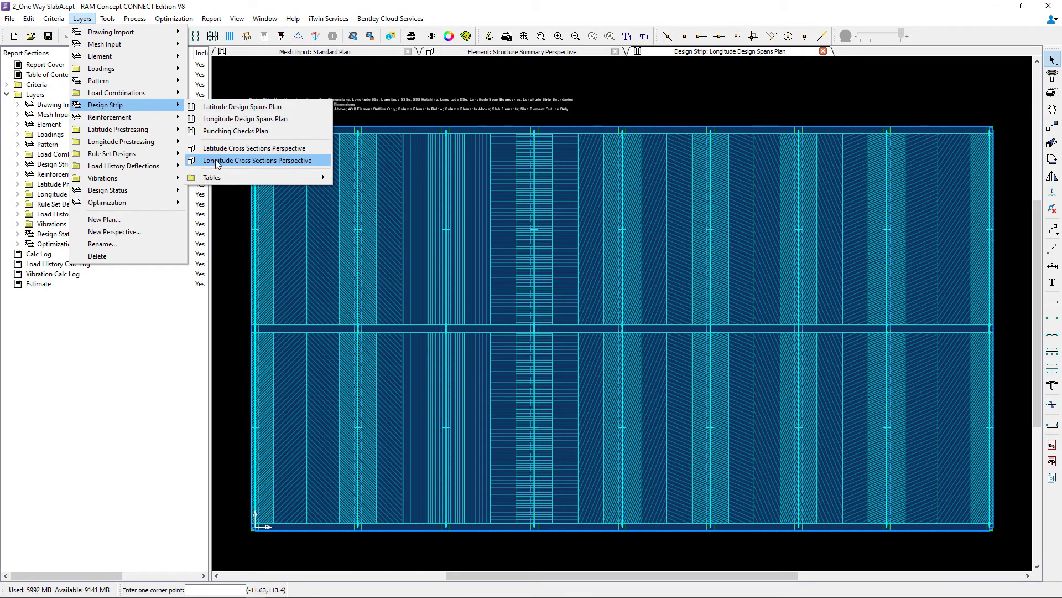
left_click(259, 160)
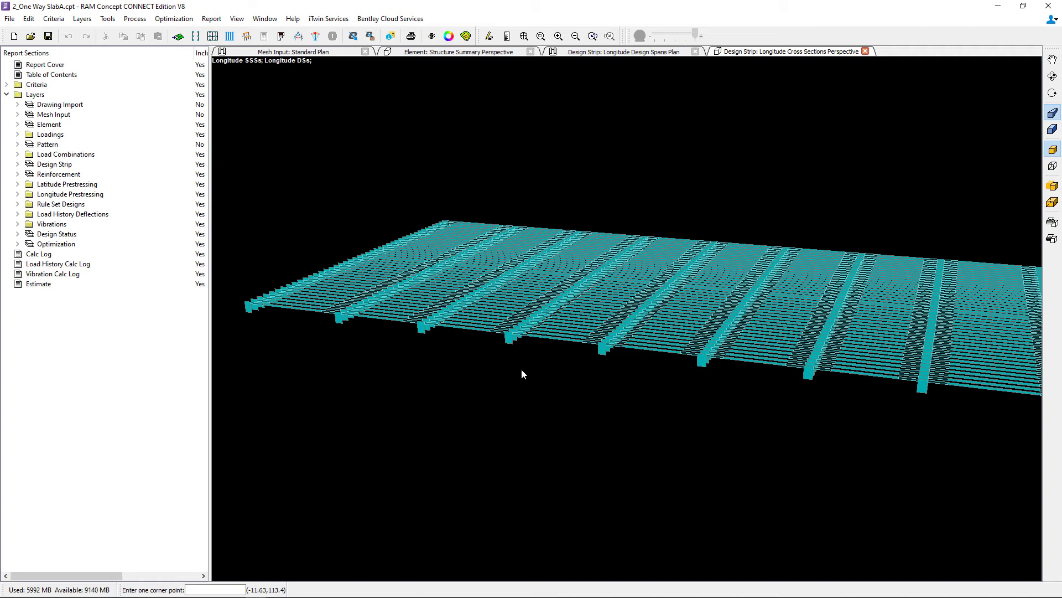
mouse_move(476, 340)
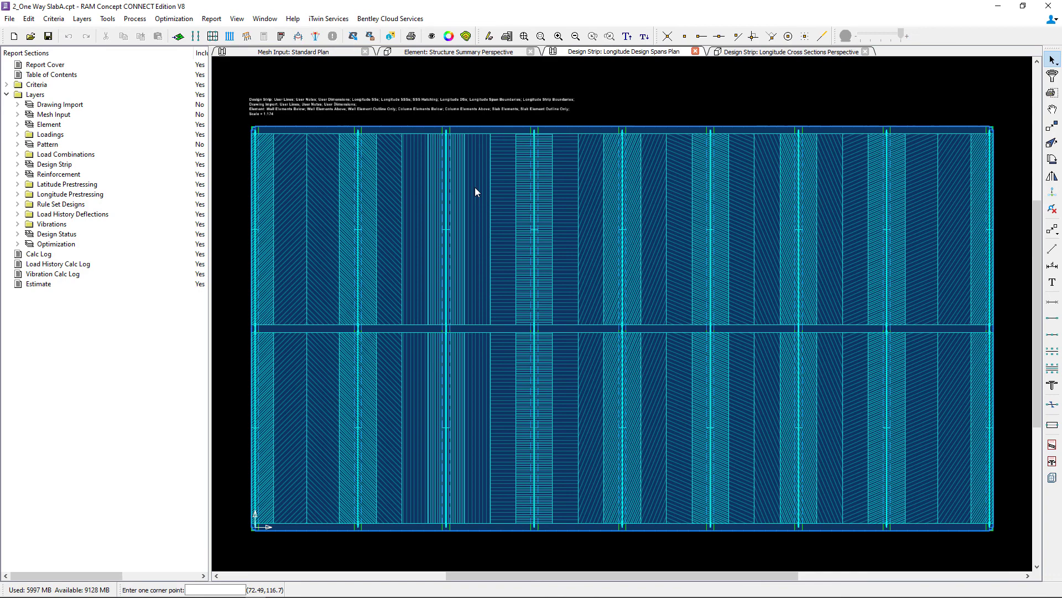
mouse_move(466, 268)
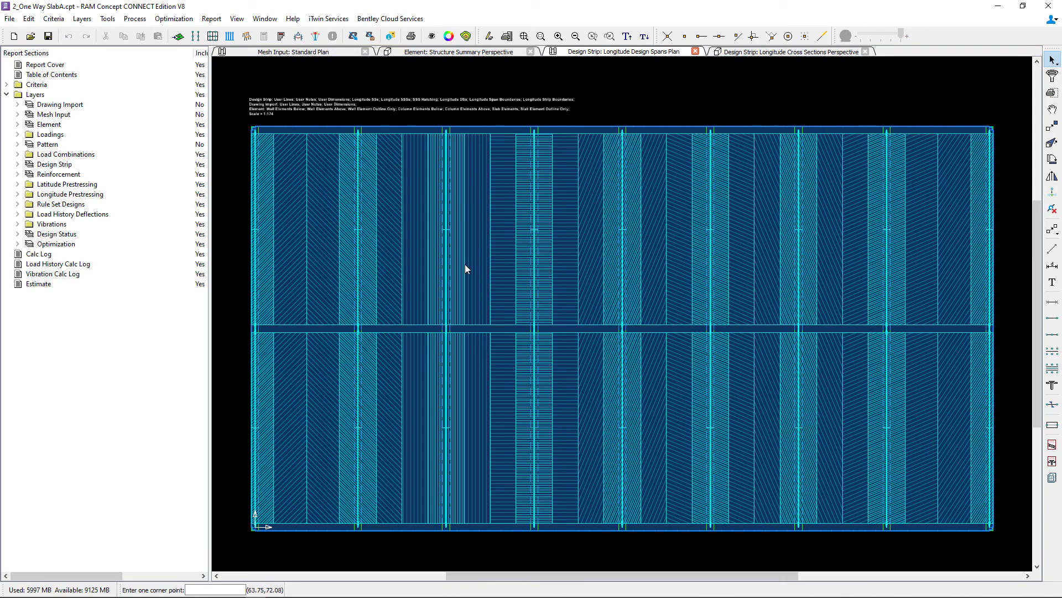
left_click(446, 229)
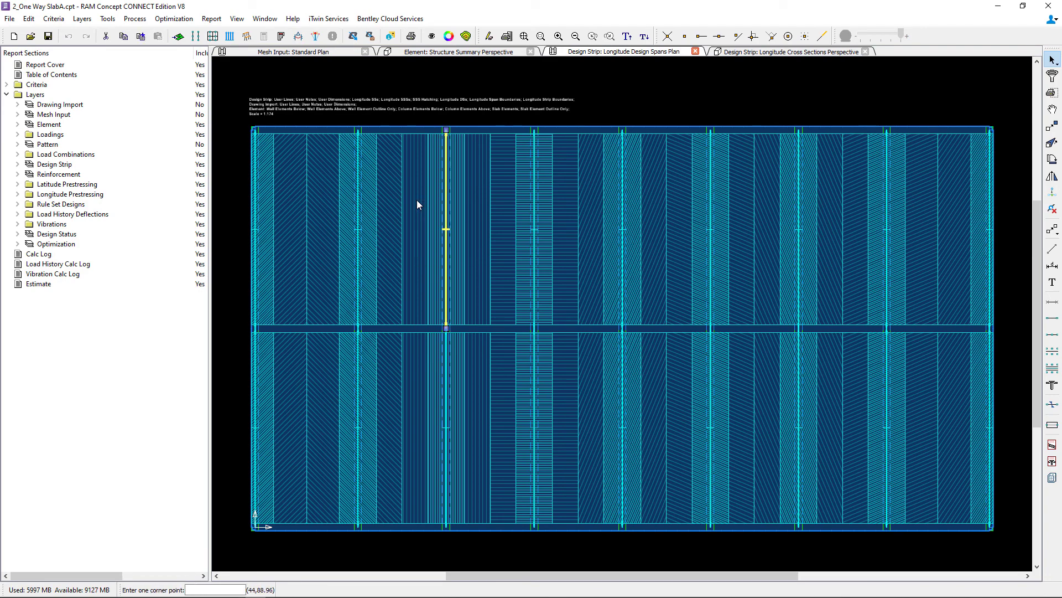
right_click(432, 206)
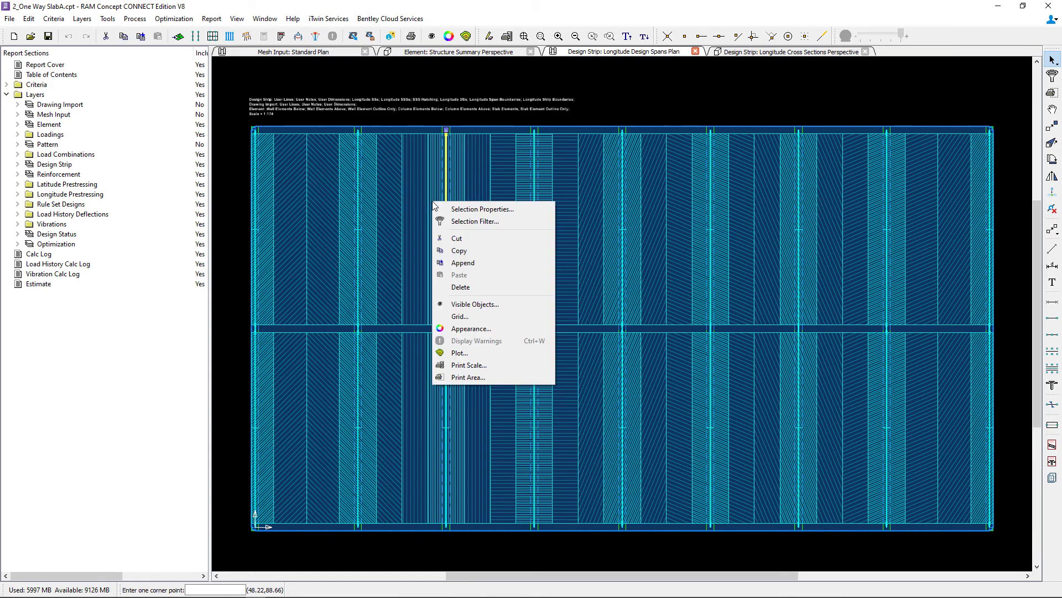
left_click(482, 208)
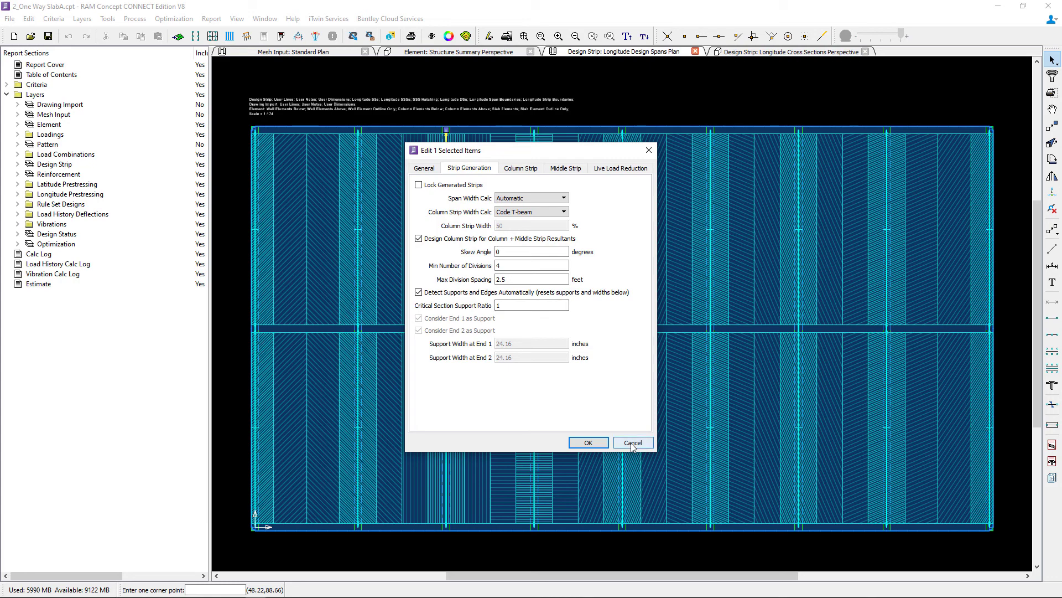
left_click(631, 441)
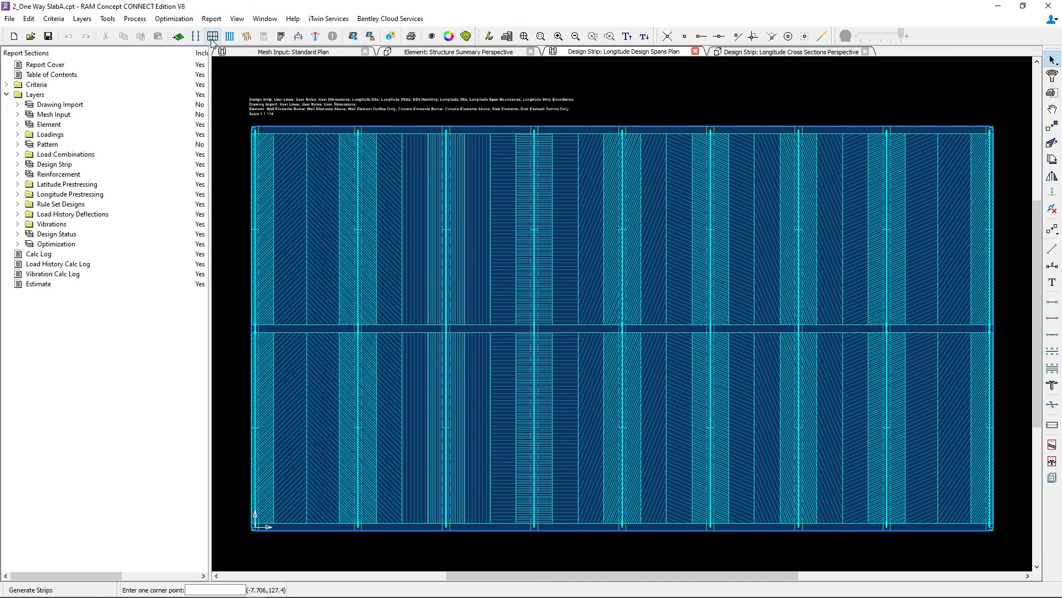
mouse_move(212, 36)
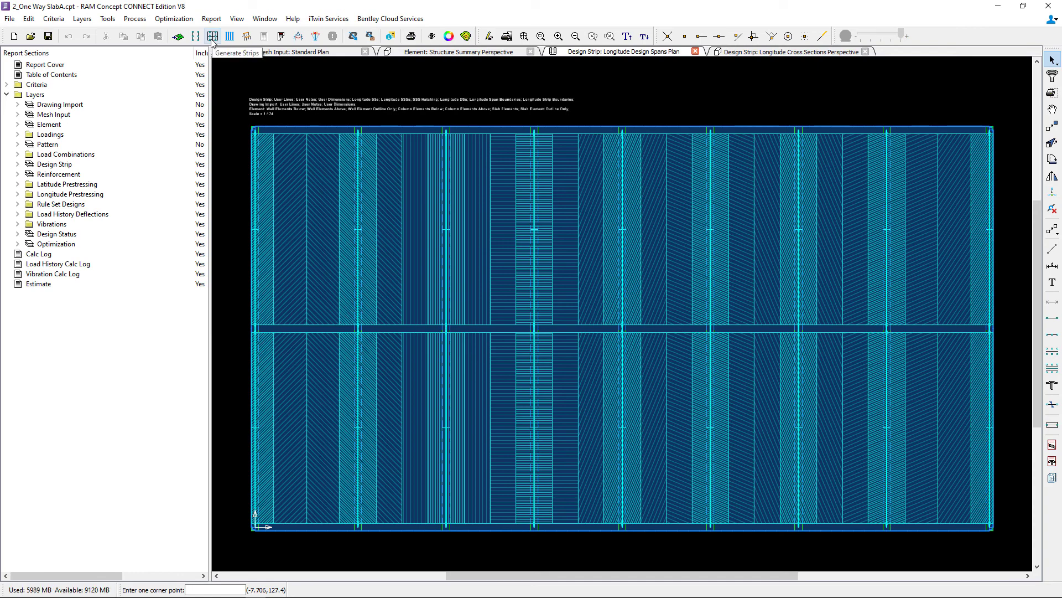